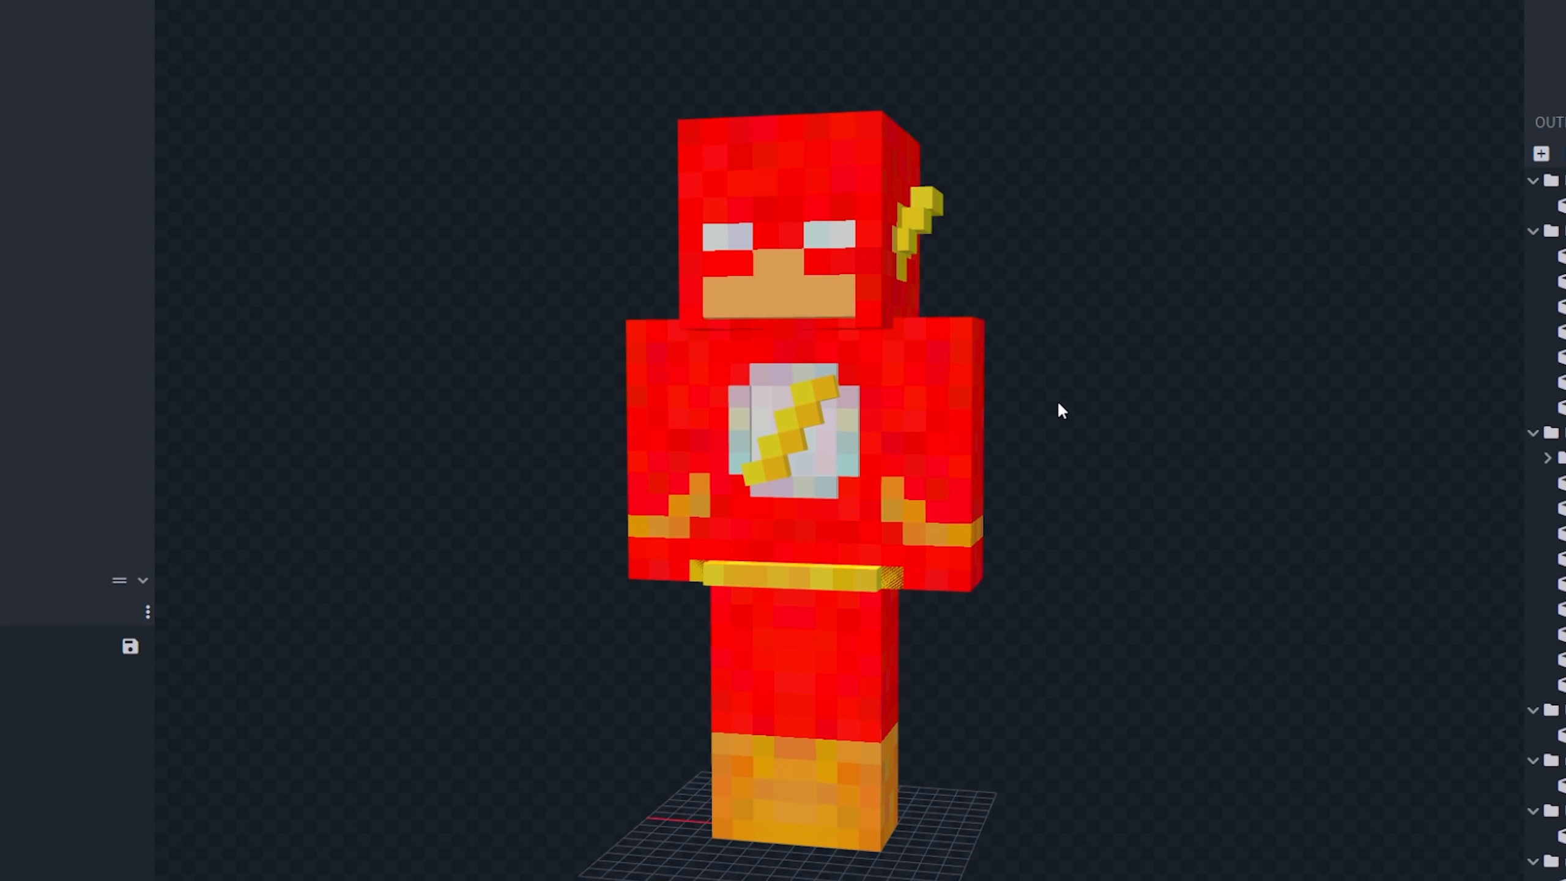
- Fight the Flash-skinned zombies until they kill the player, then respawn
{"action": "scroll", "scroll_direction": "up", "scroll_amount": 3}
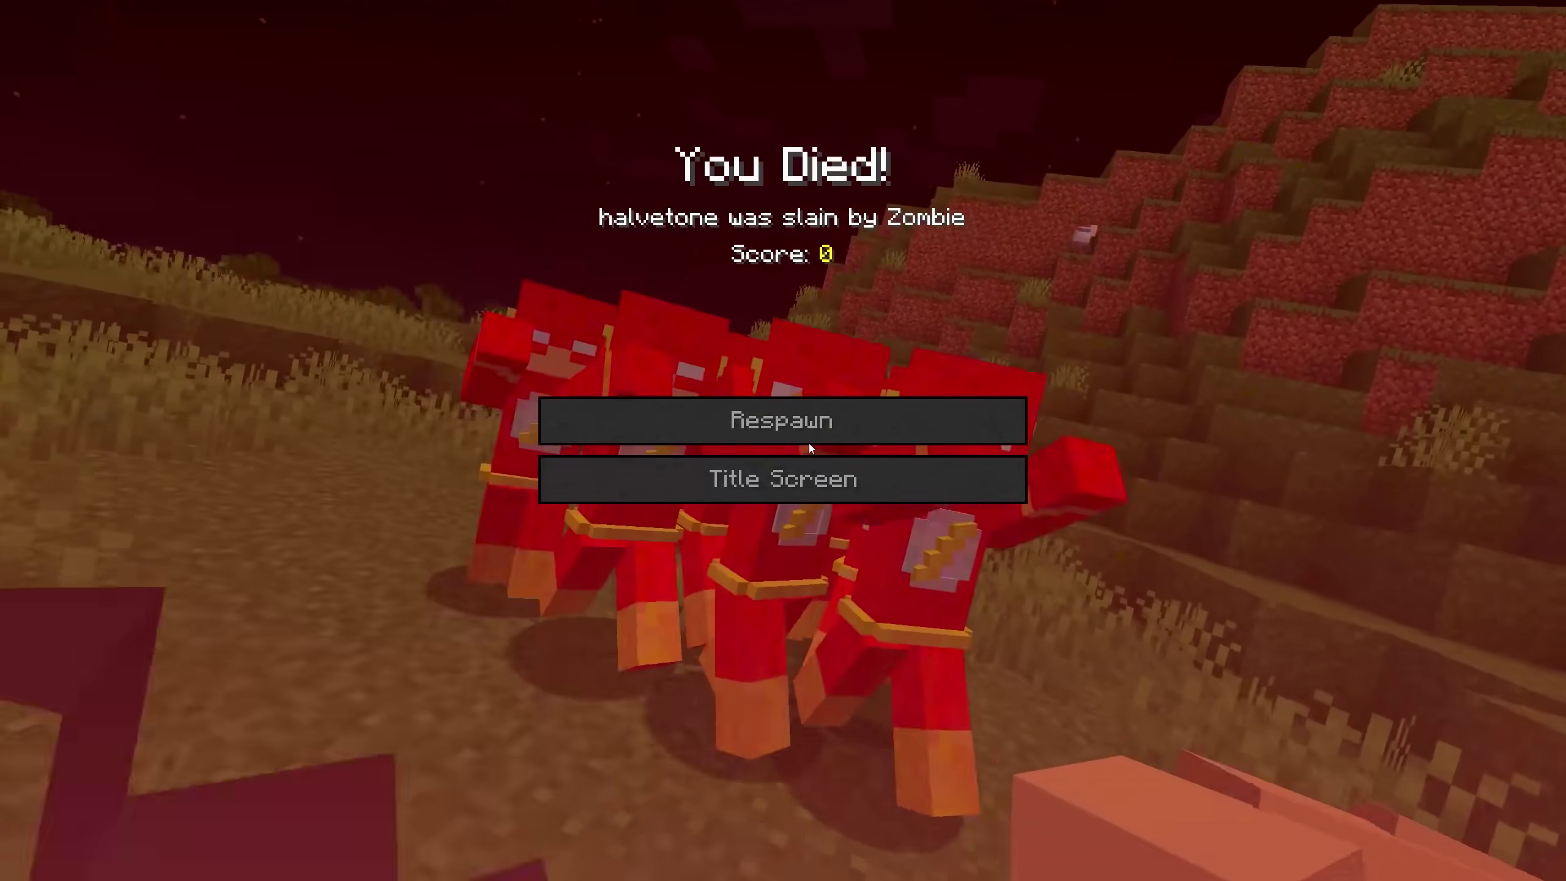
{"action": "left_click", "coordinate": [781, 419]}
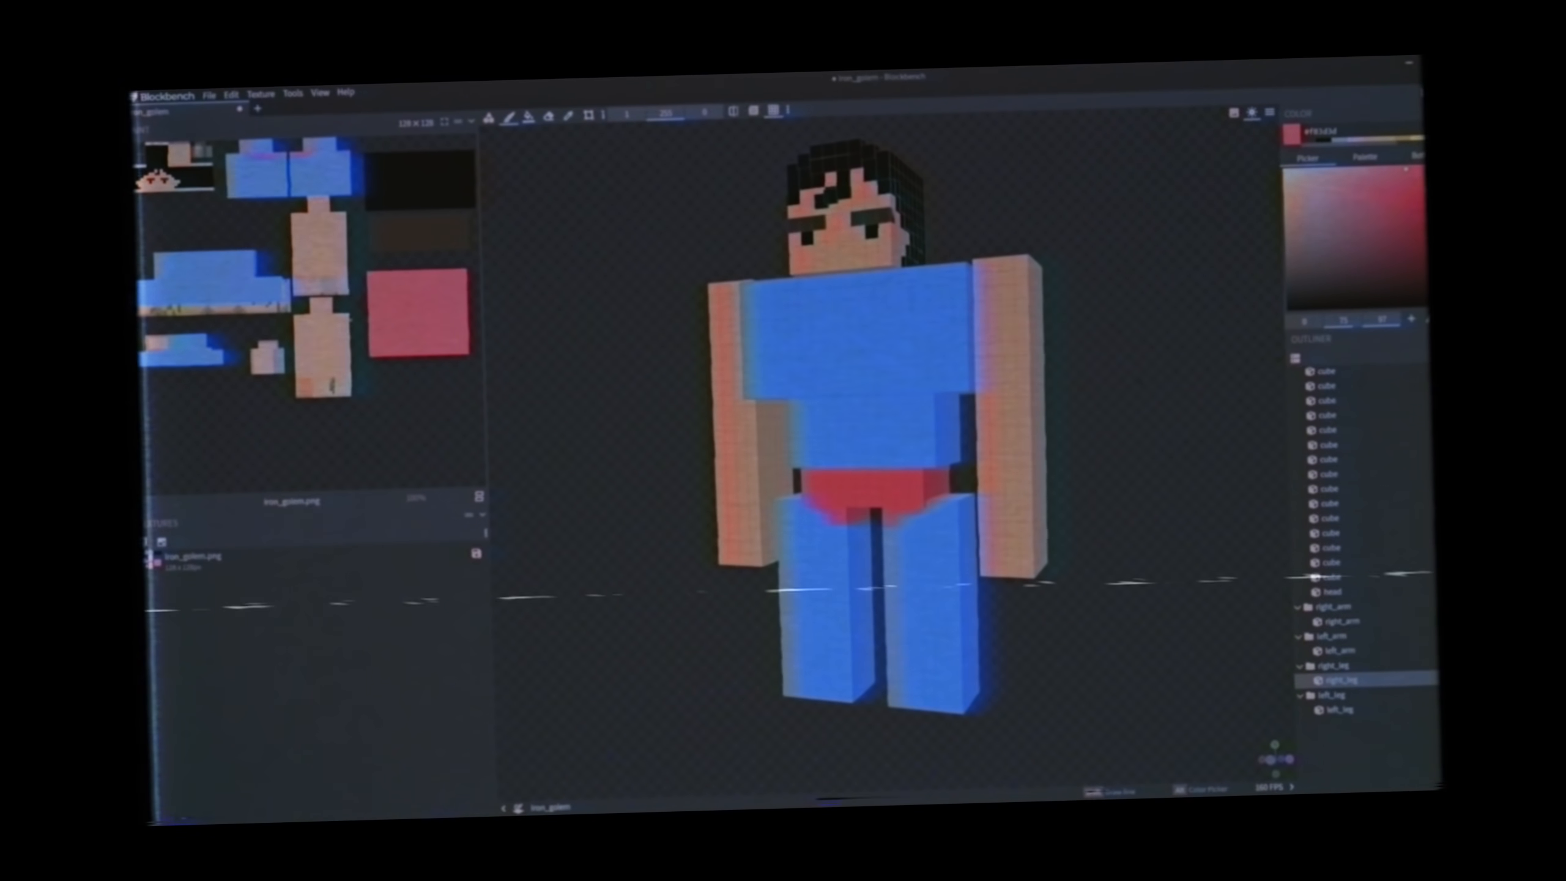
- Paint the iron golem's hair black, suit blue and briefs red
{"action": "scroll", "scroll_direction": "up", "scroll_amount": 3}
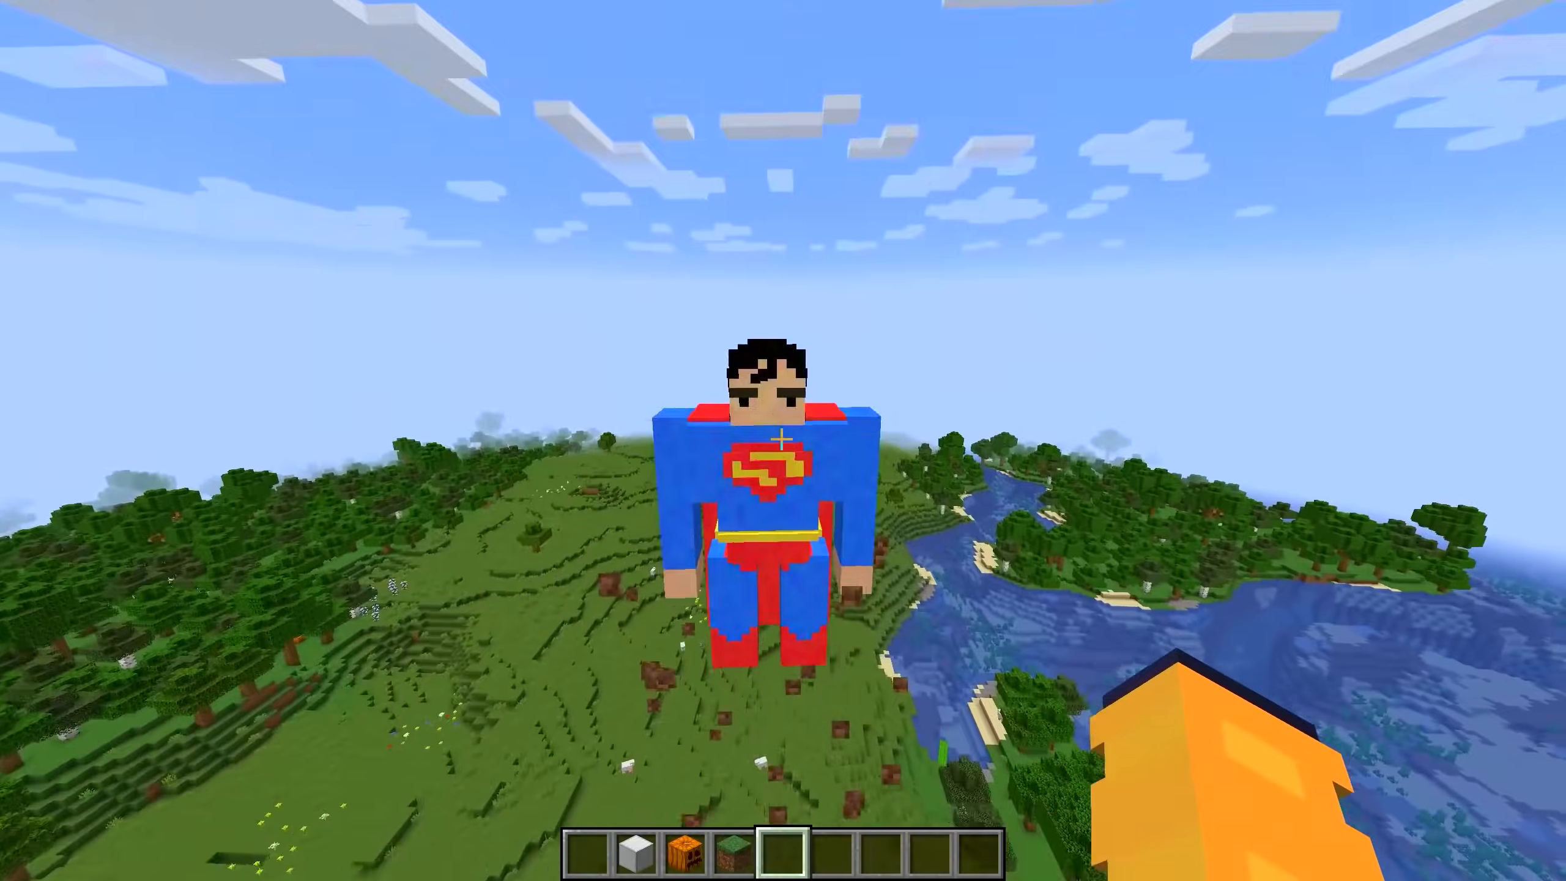
{"action": "mouse_move", "coordinate": [783, 440]}
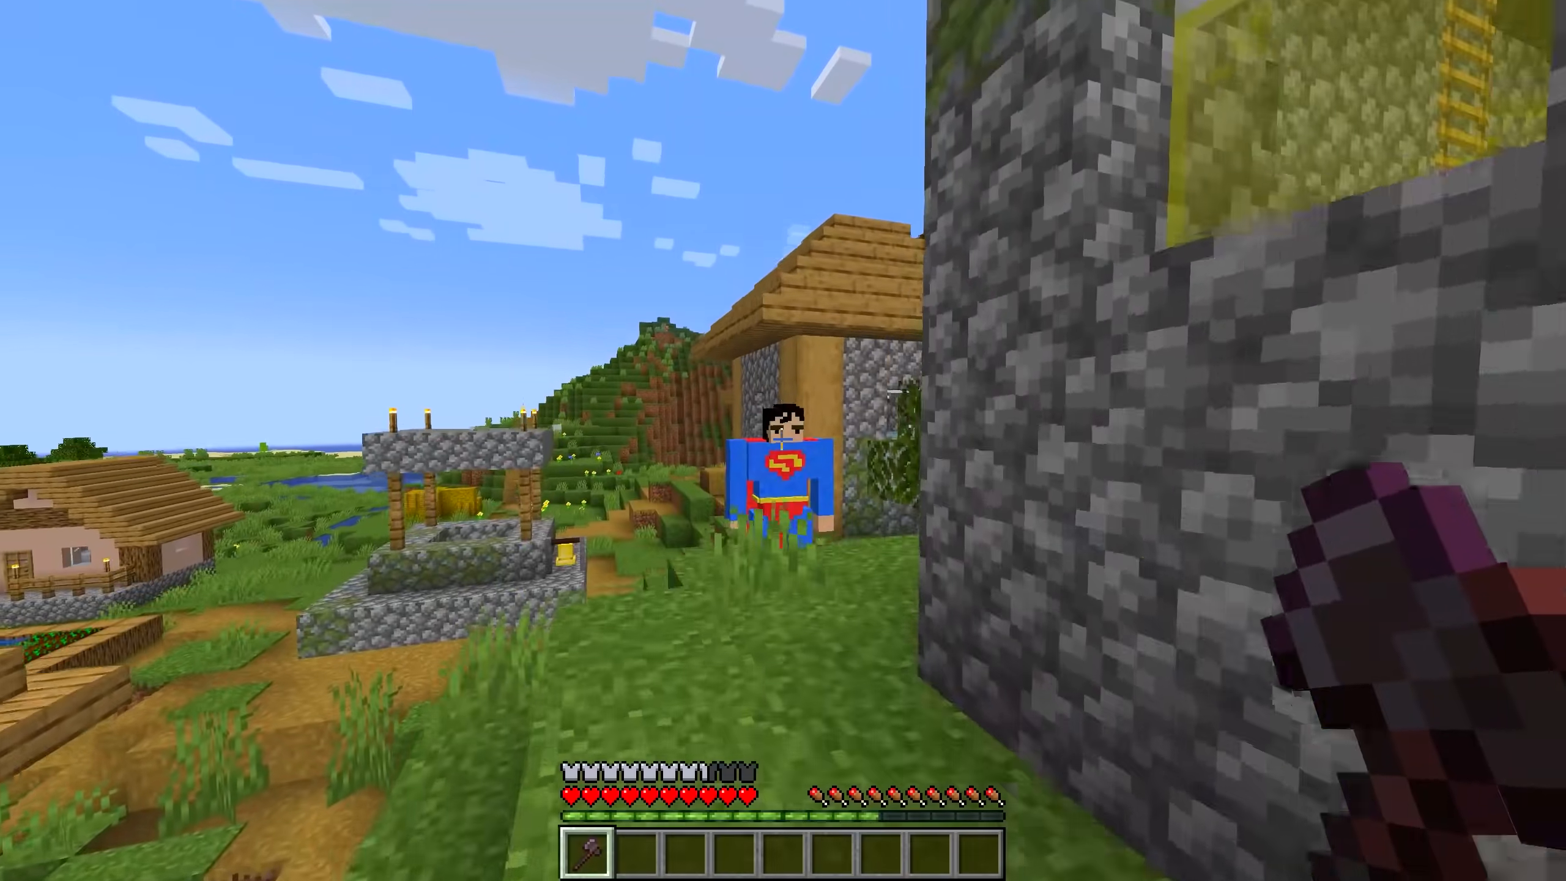
{"action": "mouse_move", "coordinate": [783, 440]}
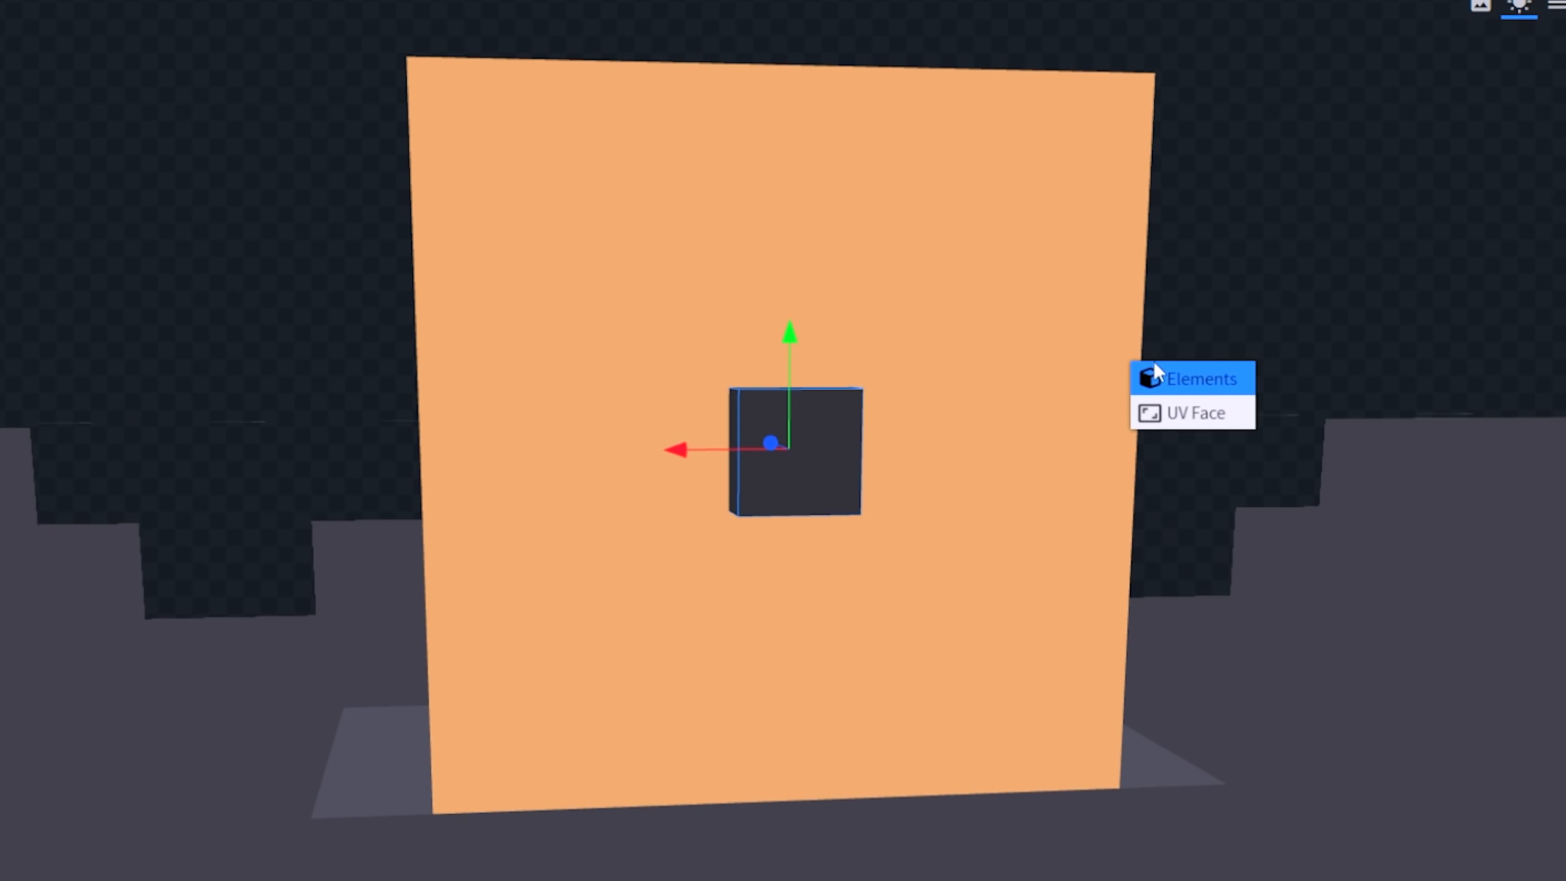
- Position a small dark cube on the orange block's front face
{"action": "left_click", "coordinate": [1194, 412]}
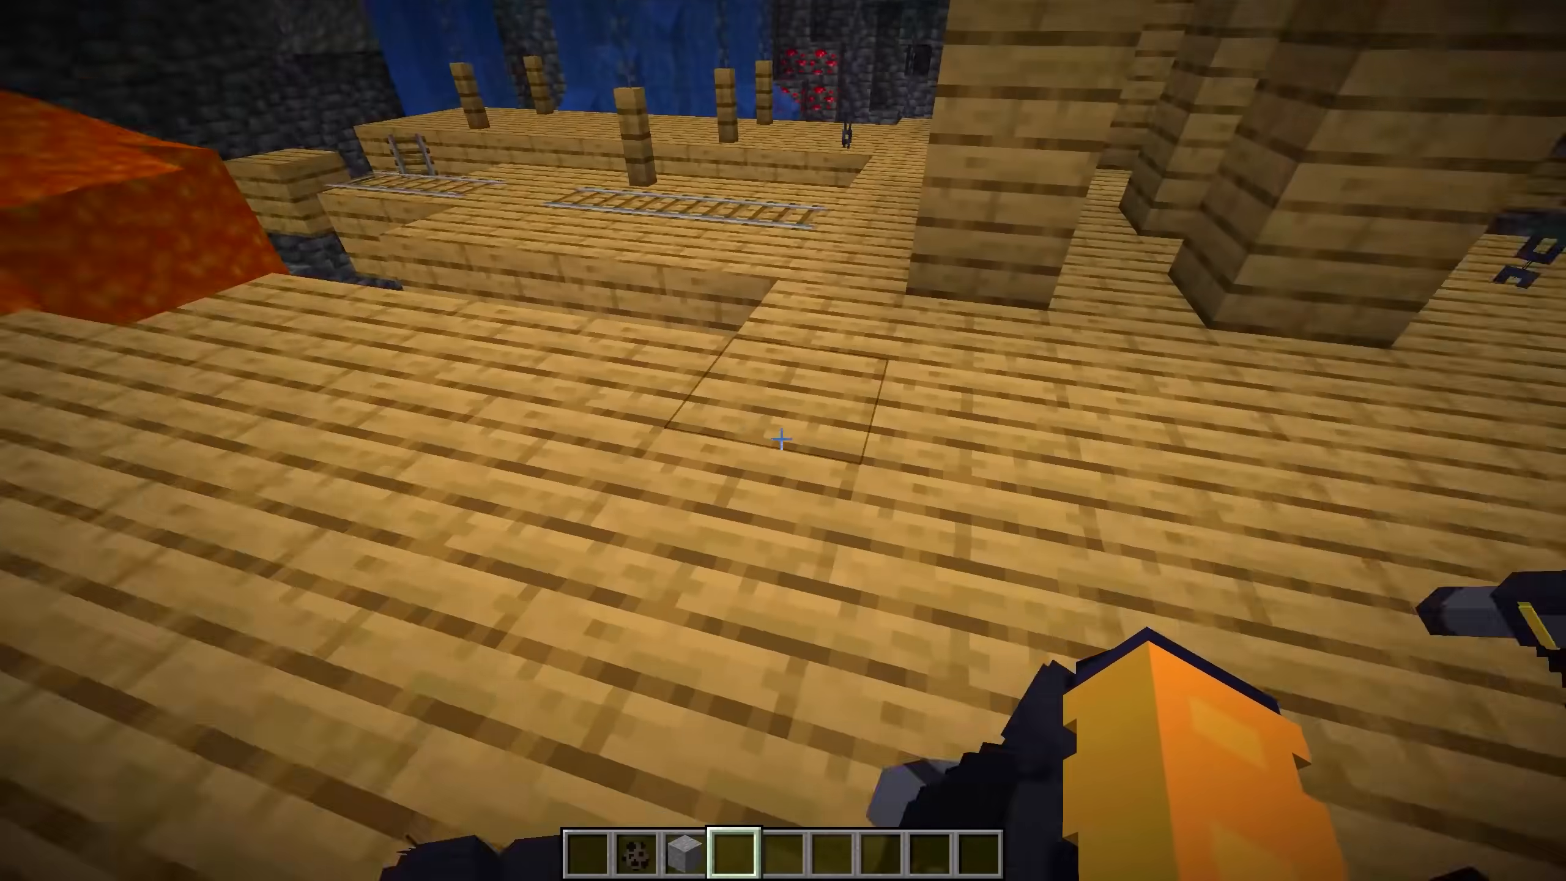
{"action": "mouse_move", "coordinate": [783, 440]}
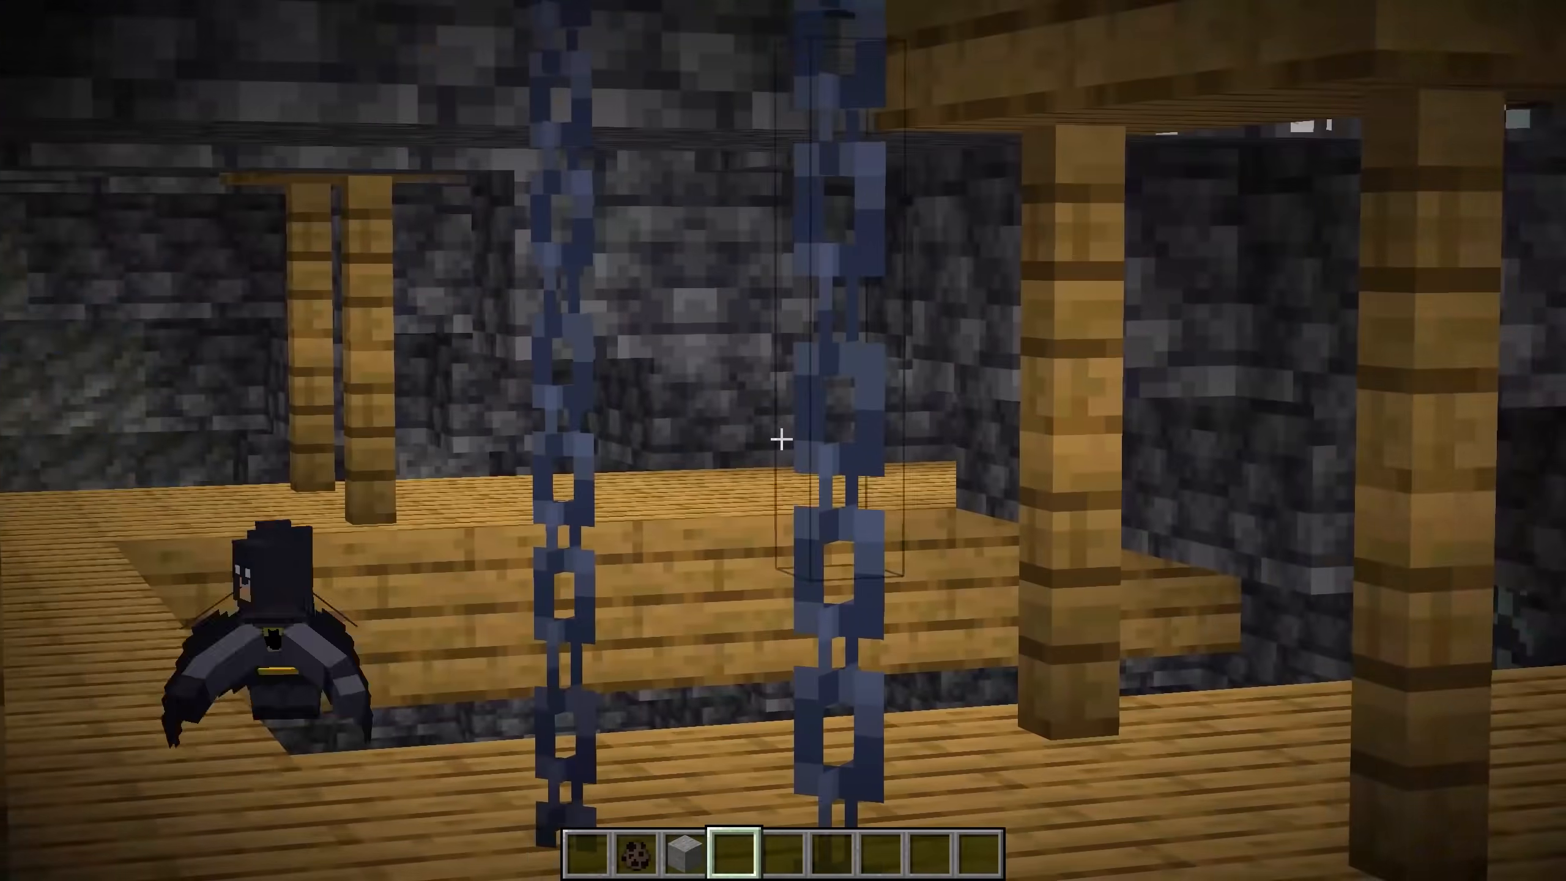
{"action": "mouse_move", "coordinate": [783, 440]}
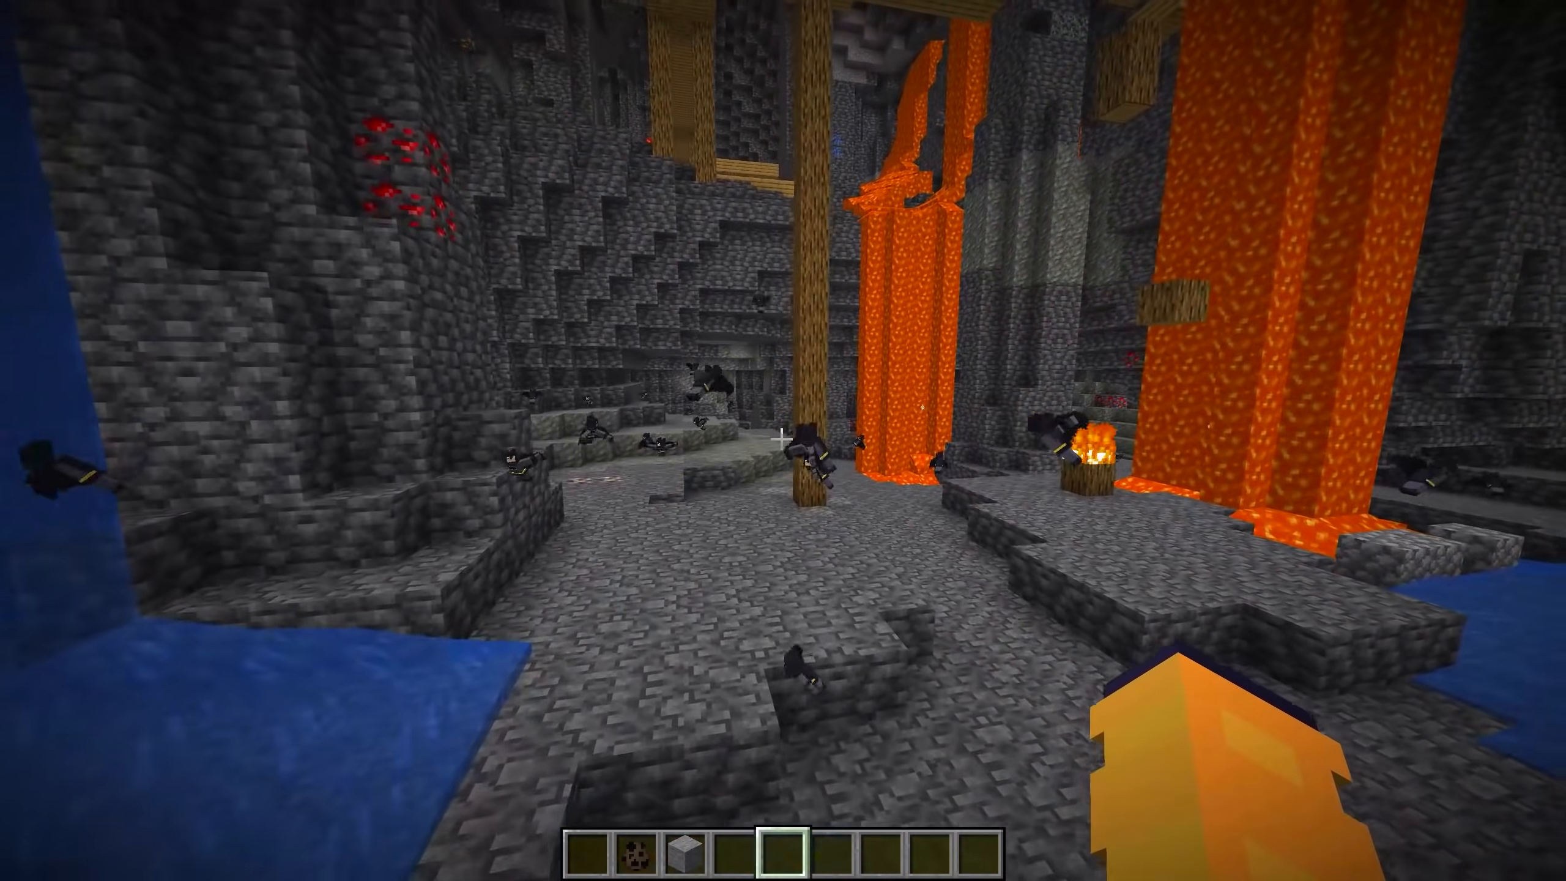
{"action": "mouse_move", "coordinate": [783, 440]}
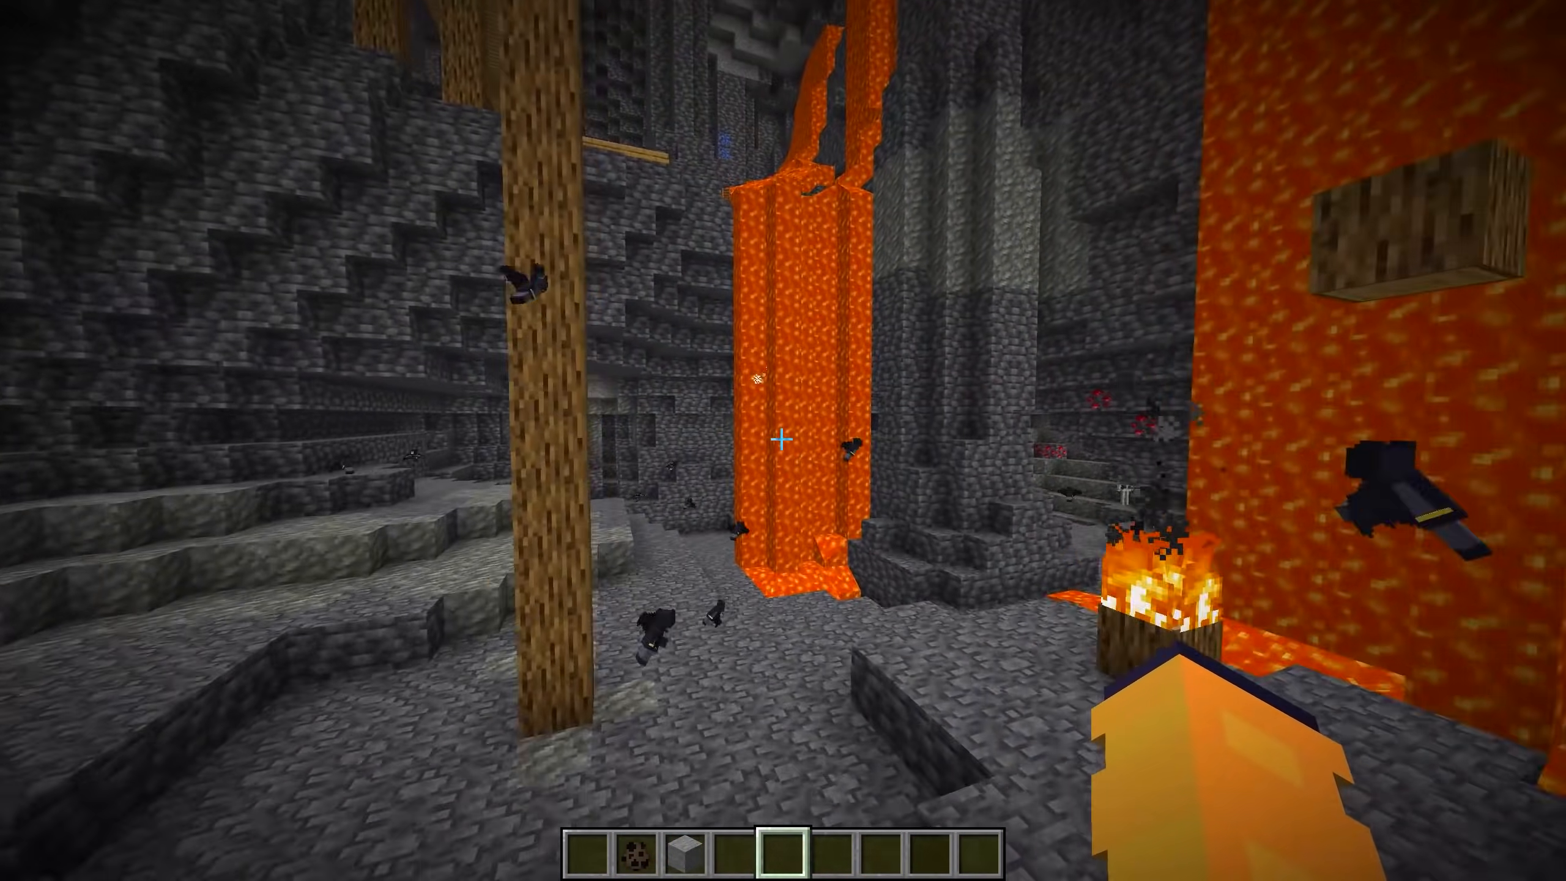
{"action": "mouse_move", "coordinate": [783, 440]}
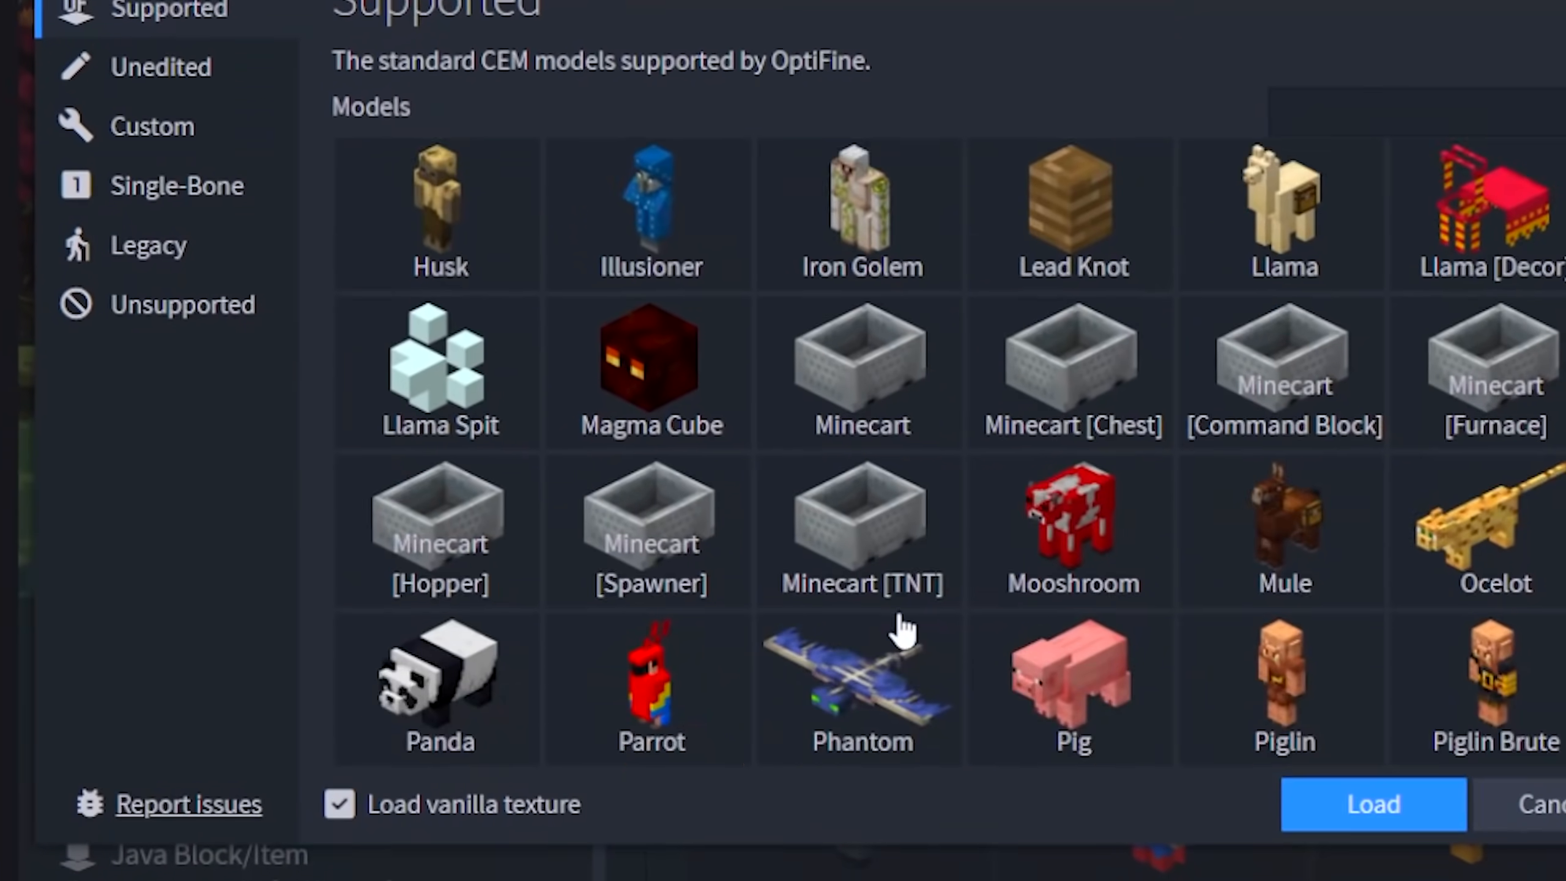
- Load a supported OptiFine entity model with its vanilla texture
{"action": "left_click", "coordinate": [1372, 804]}
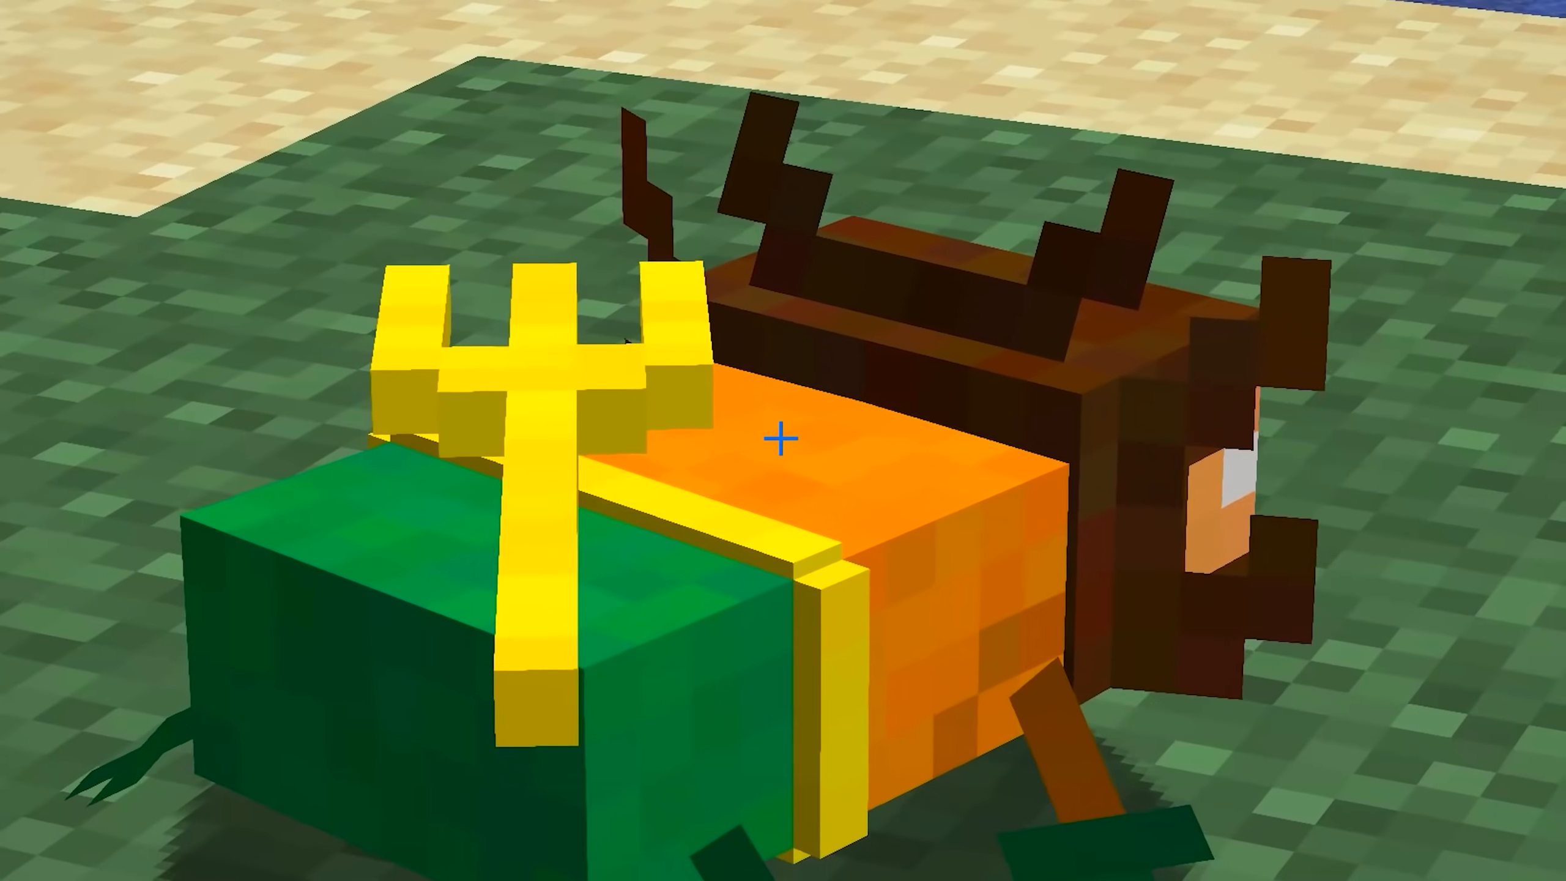
{"action": "mouse_move", "coordinate": [783, 441]}
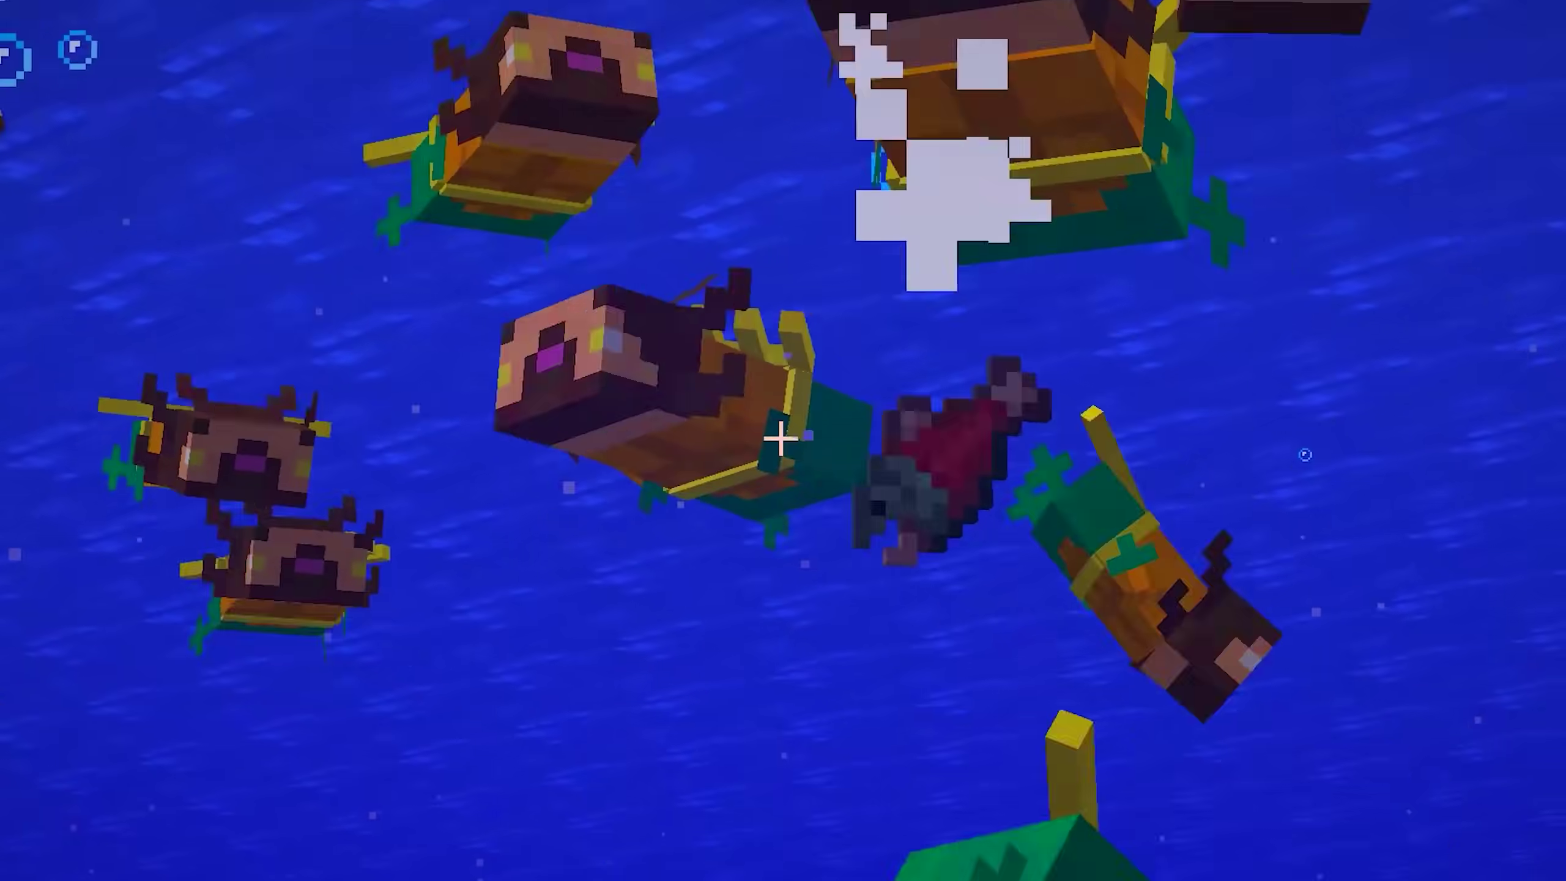
{"action": "mouse_move", "coordinate": [783, 440]}
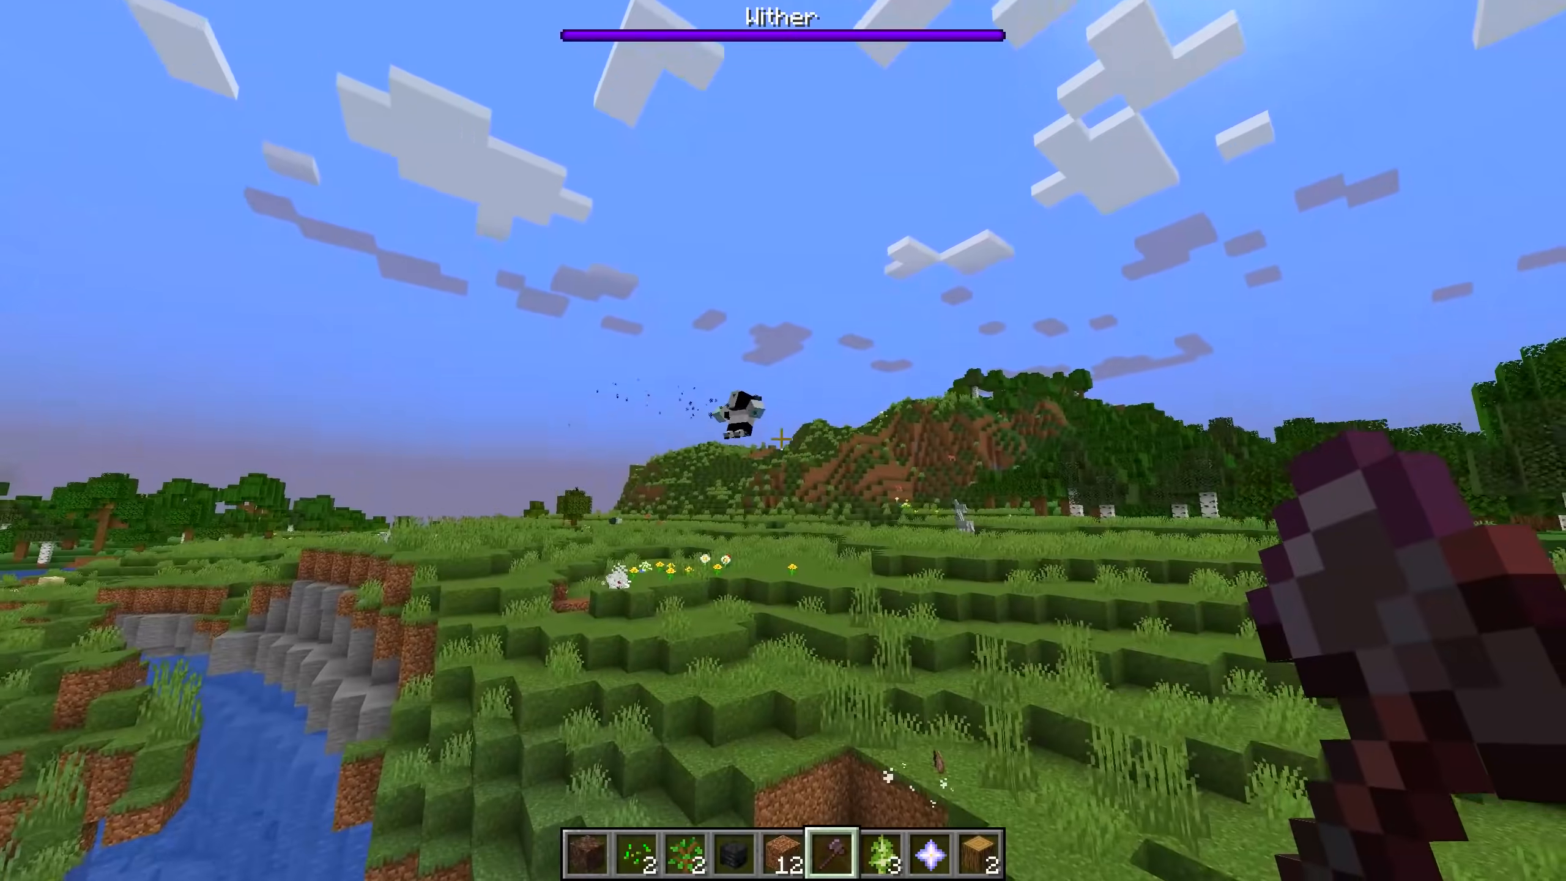
{"action": "mouse_move", "coordinate": [783, 440]}
{"action": "type", "text": "/summon minecraft:creeper ~ ~ ~ {powered:1}"}
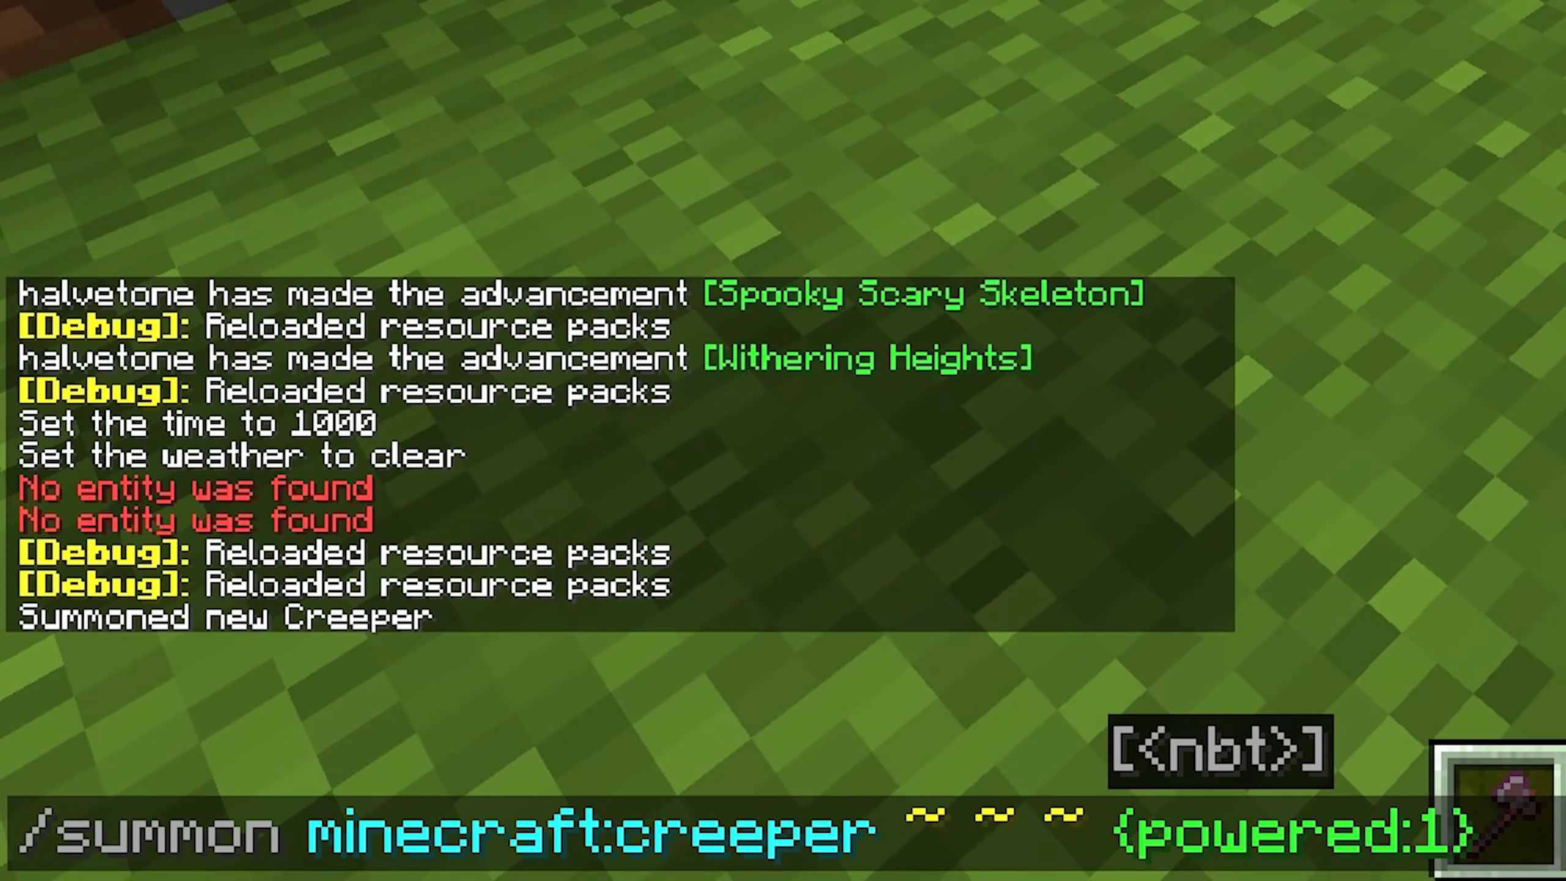
- Summon a powered creeper with /summon {powered:1}, get blown up, and respawn
{"action": "key", "text": "Return"}
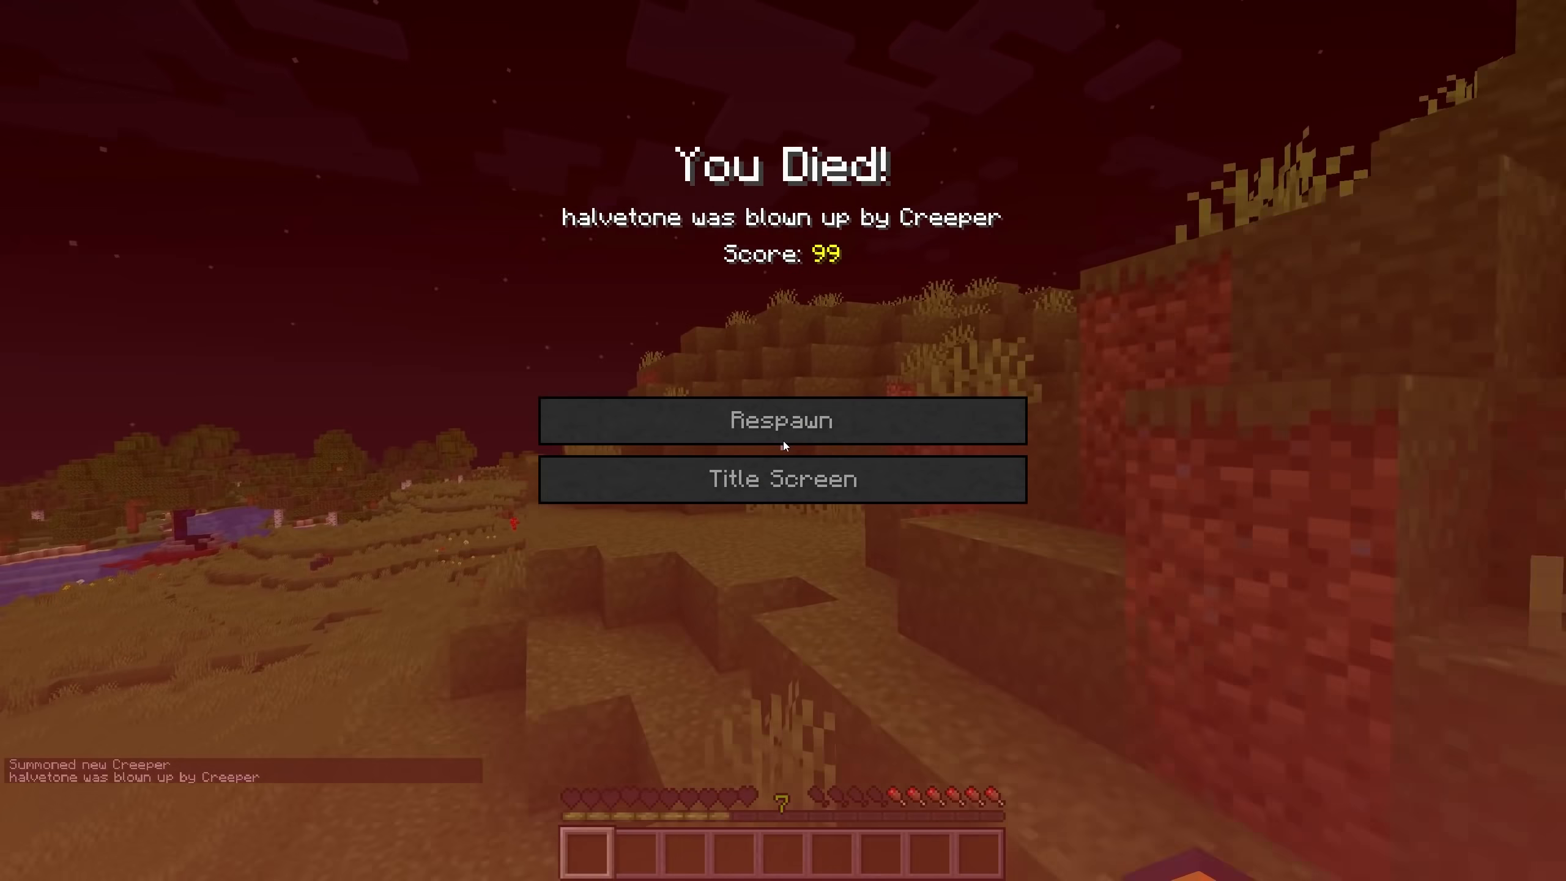
{"action": "left_click", "coordinate": [781, 420]}
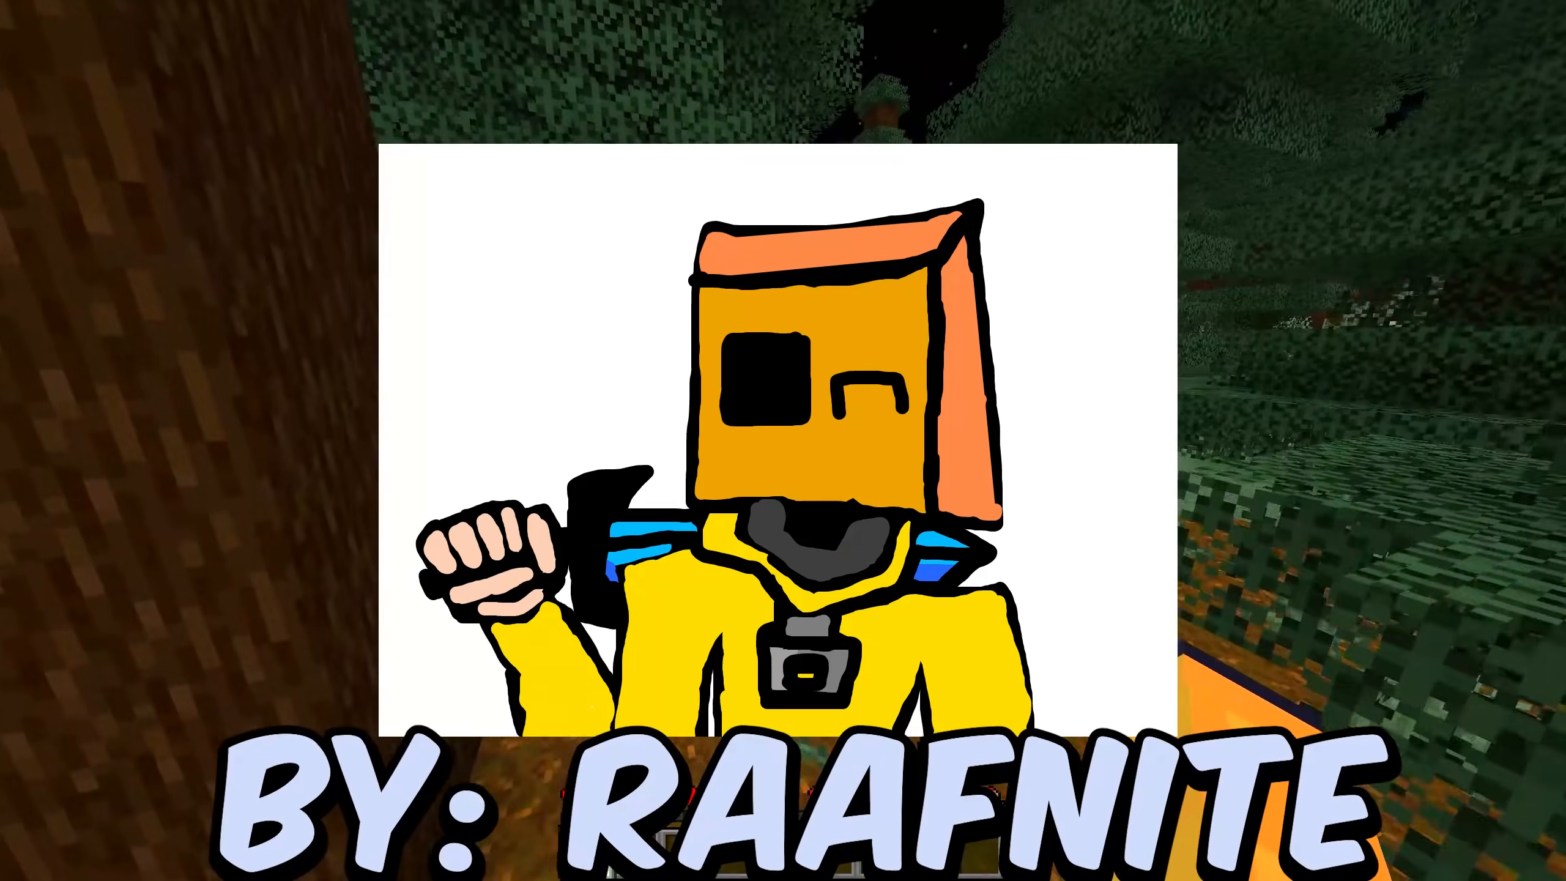